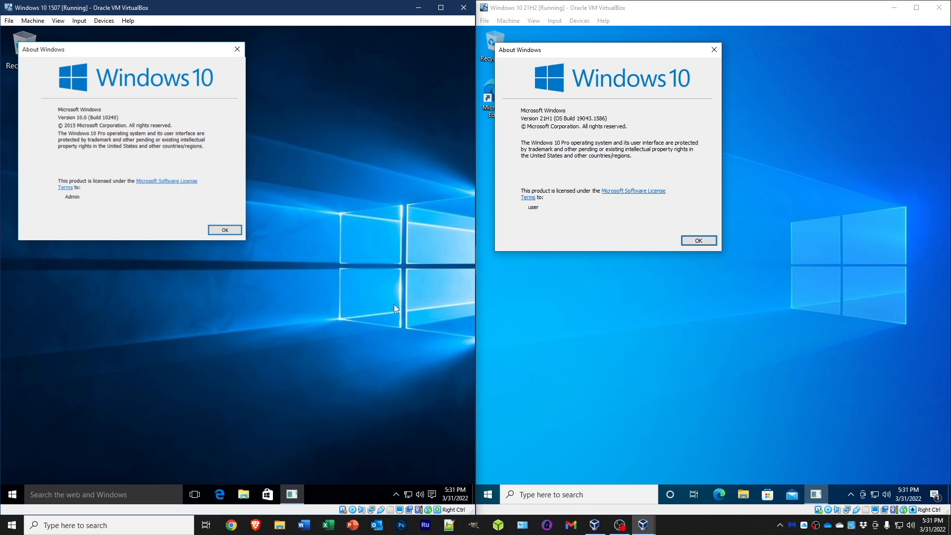
pyautogui.moveTo(394, 300)
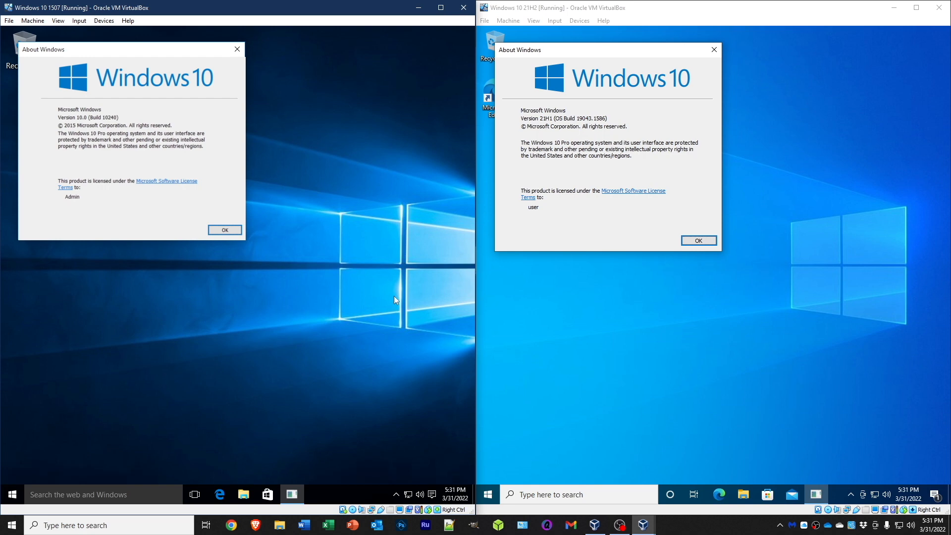
pyautogui.moveTo(610, 179)
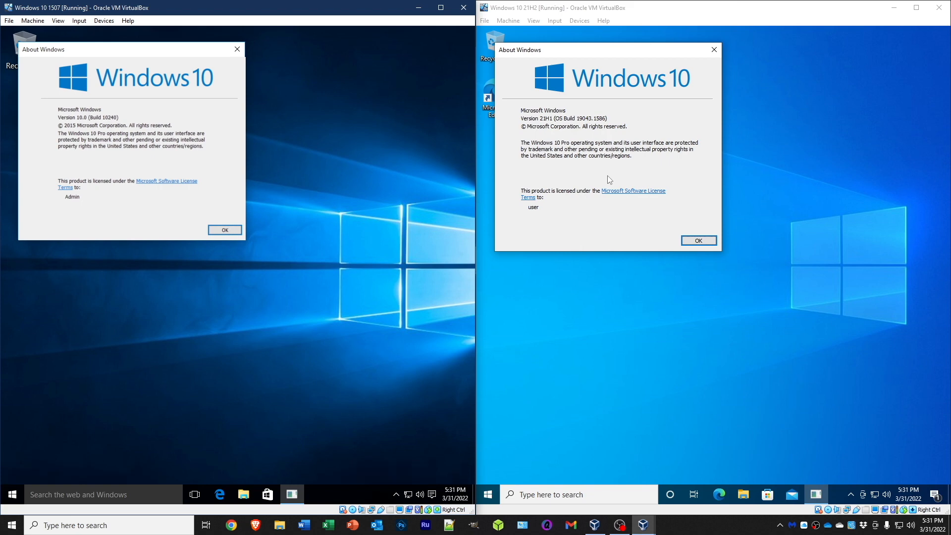
pyautogui.moveTo(753, 126)
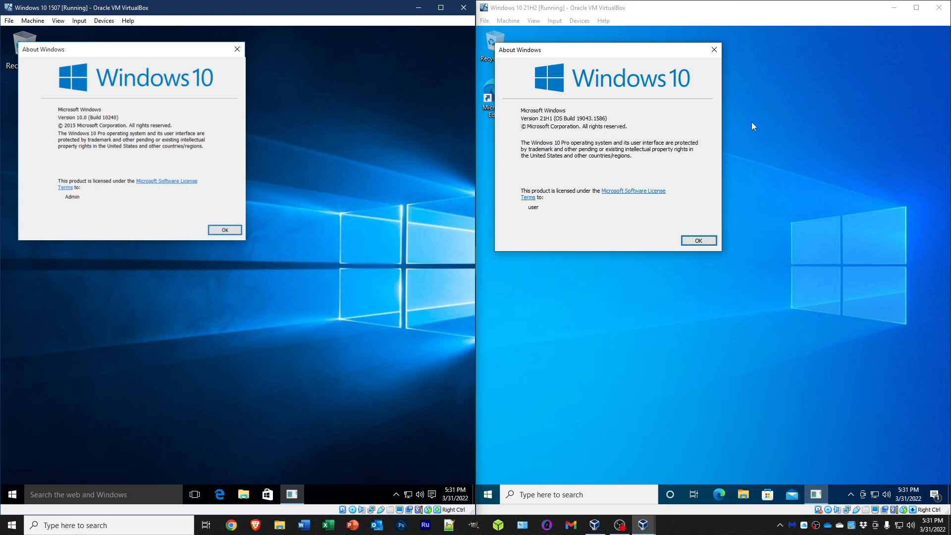
pyautogui.moveTo(564, 112)
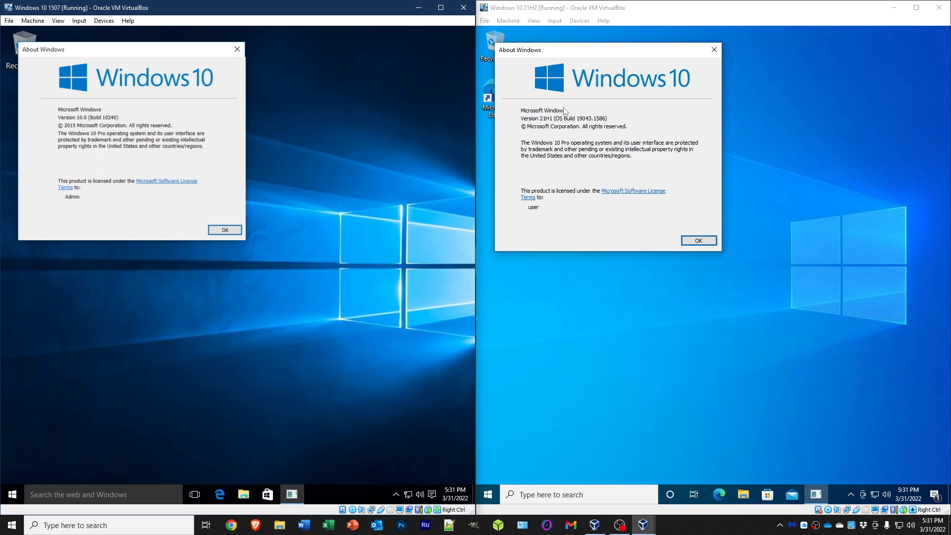
pyautogui.moveTo(586, 156)
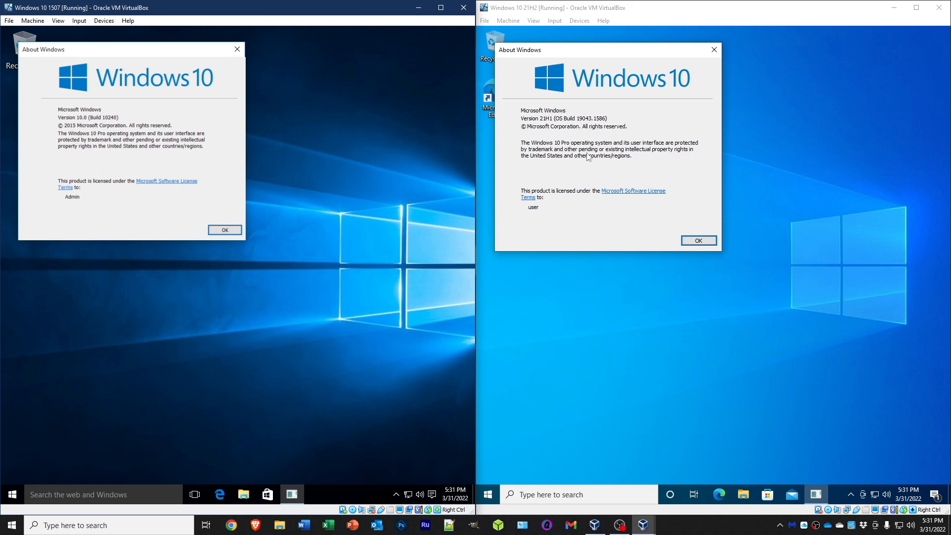
pyautogui.moveTo(515, 183)
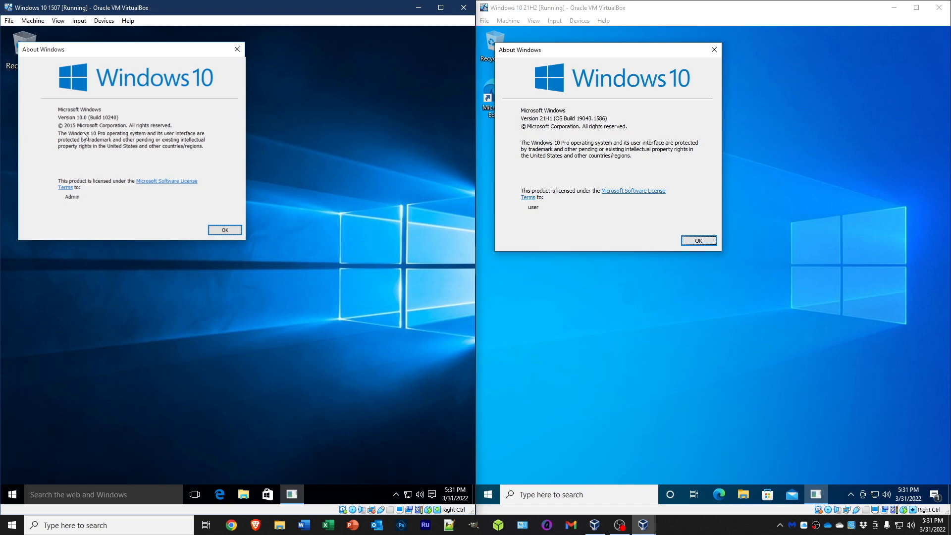
pyautogui.moveTo(235, 112)
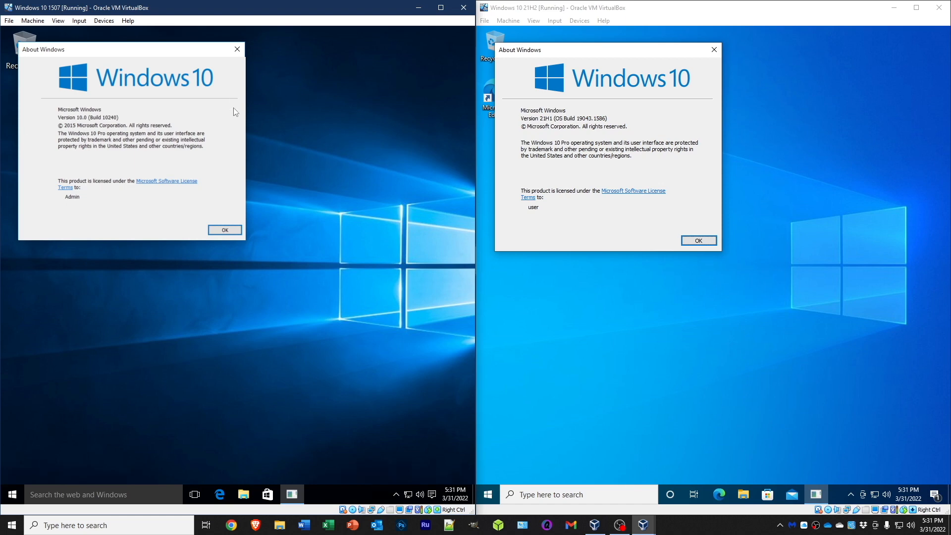
pyautogui.moveTo(272, 205)
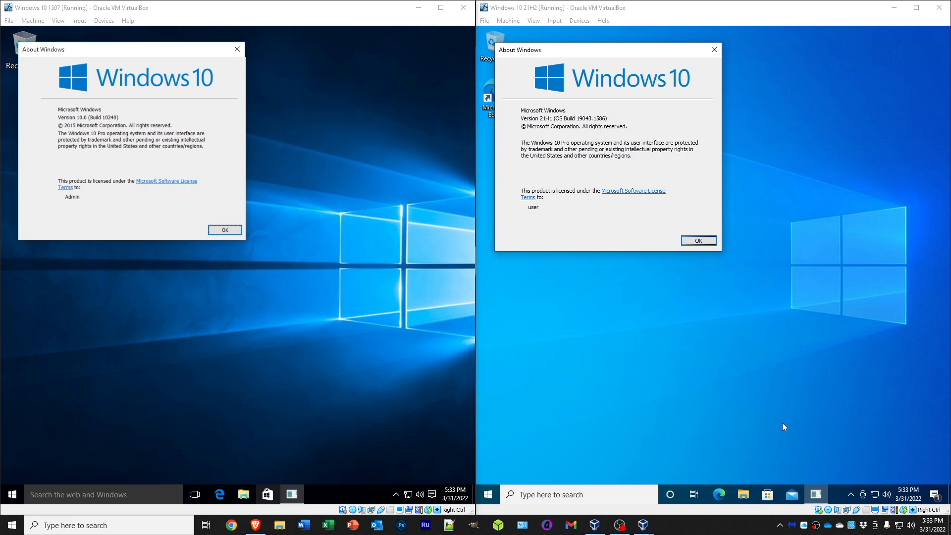
pyautogui.moveTo(229, 175)
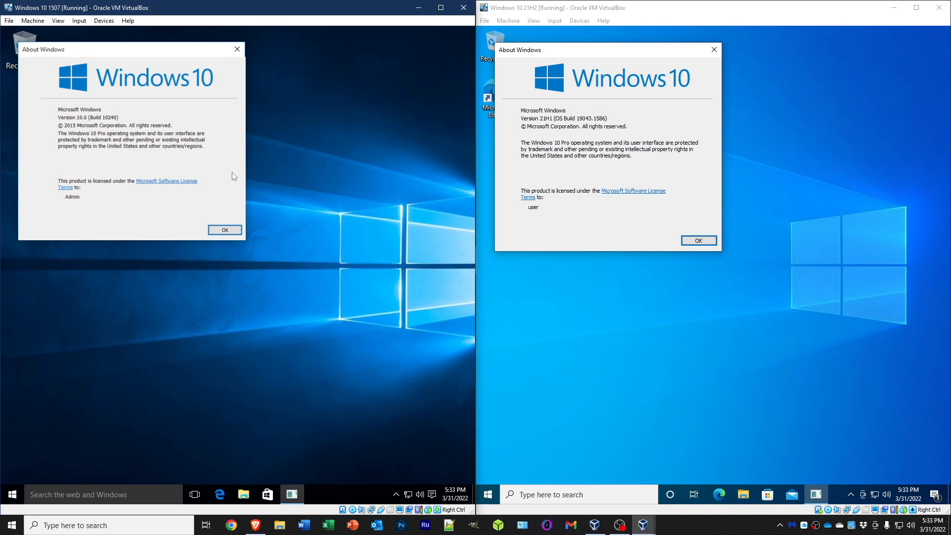
pyautogui.moveTo(427, 219)
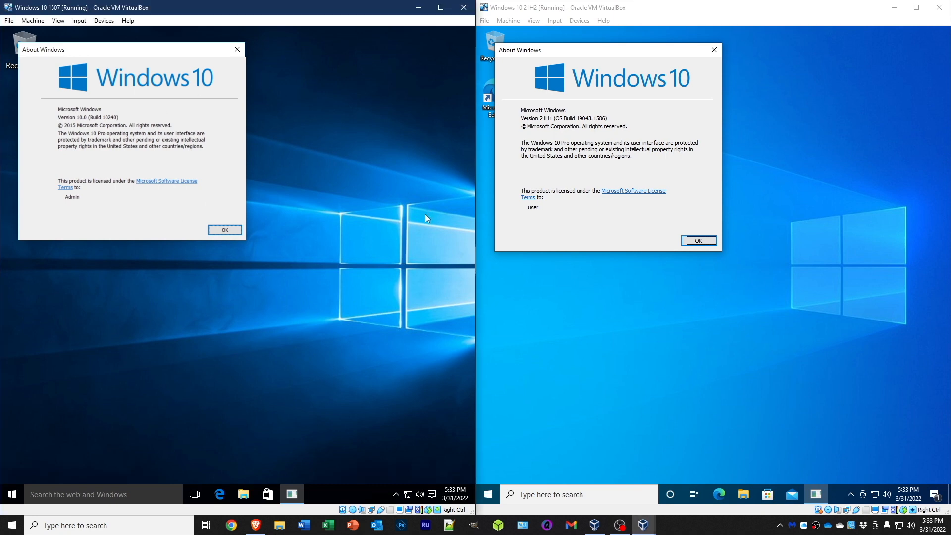
pyautogui.moveTo(434, 430)
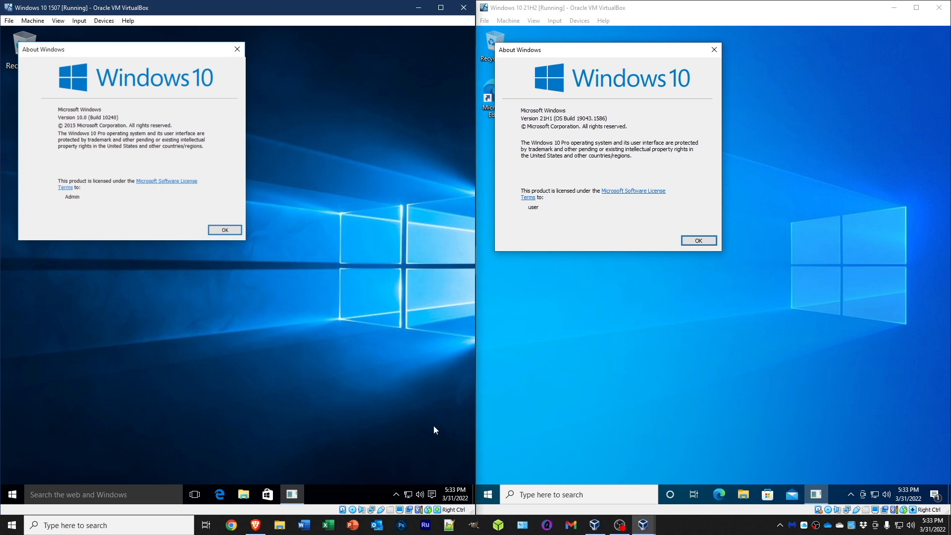
pyautogui.moveTo(564, 302)
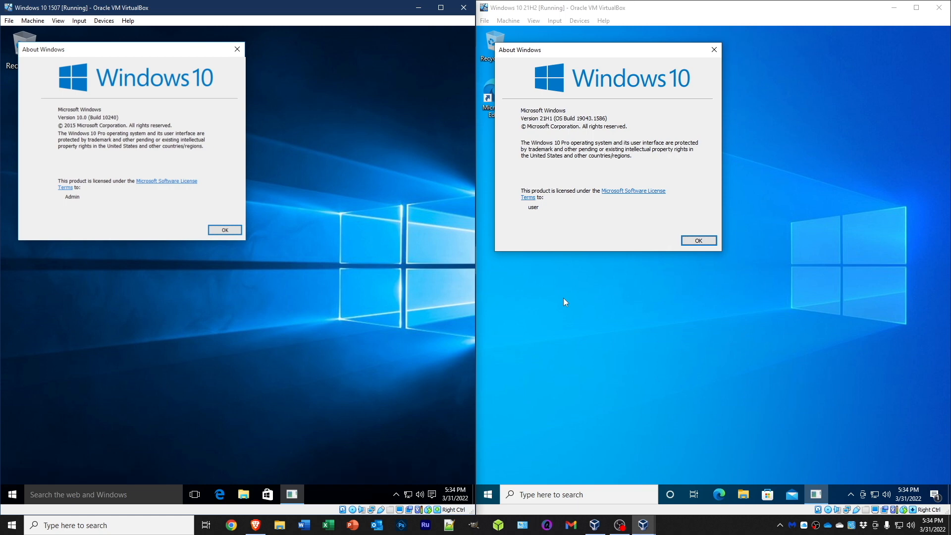
# Show both Start menus, browsing the 1507 machine's full app list and returning to most used.
pyautogui.click(697, 240)
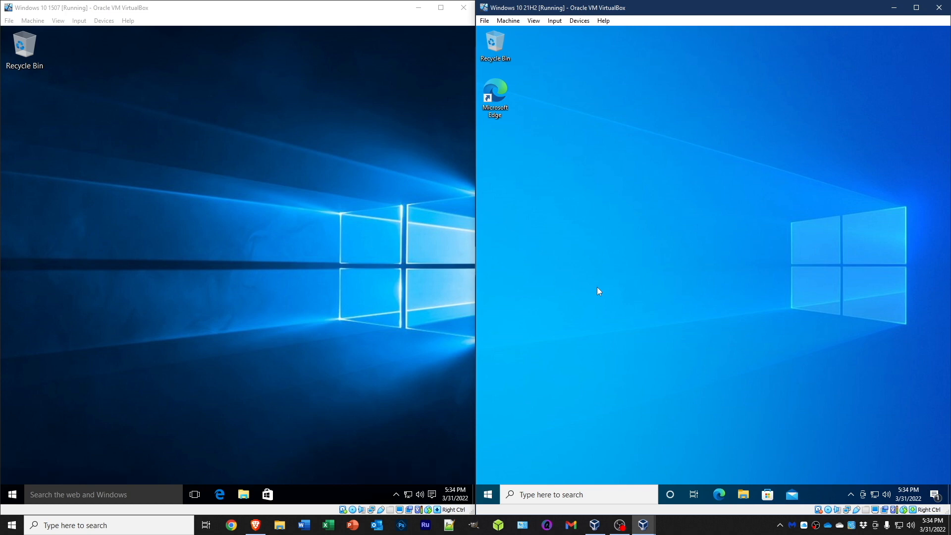
pyautogui.moveTo(376, 295)
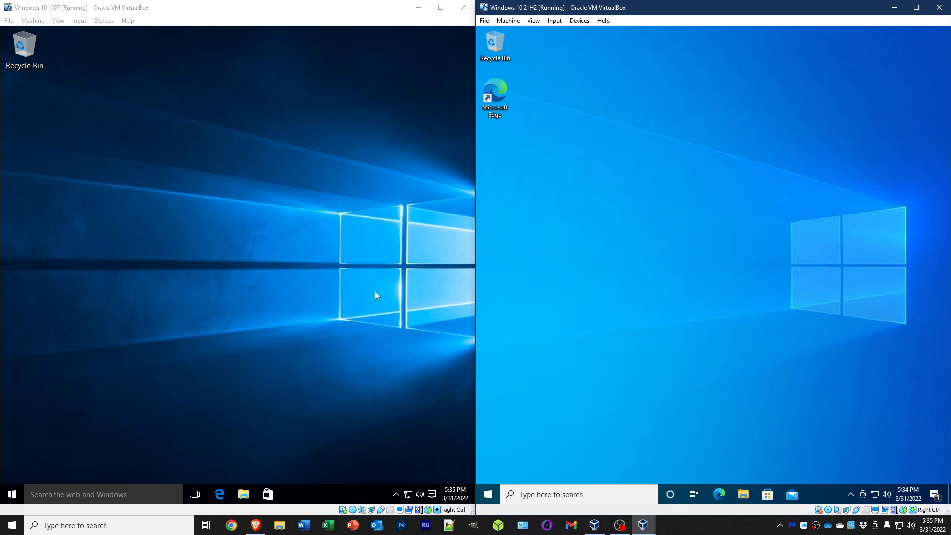
pyautogui.moveTo(701, 315)
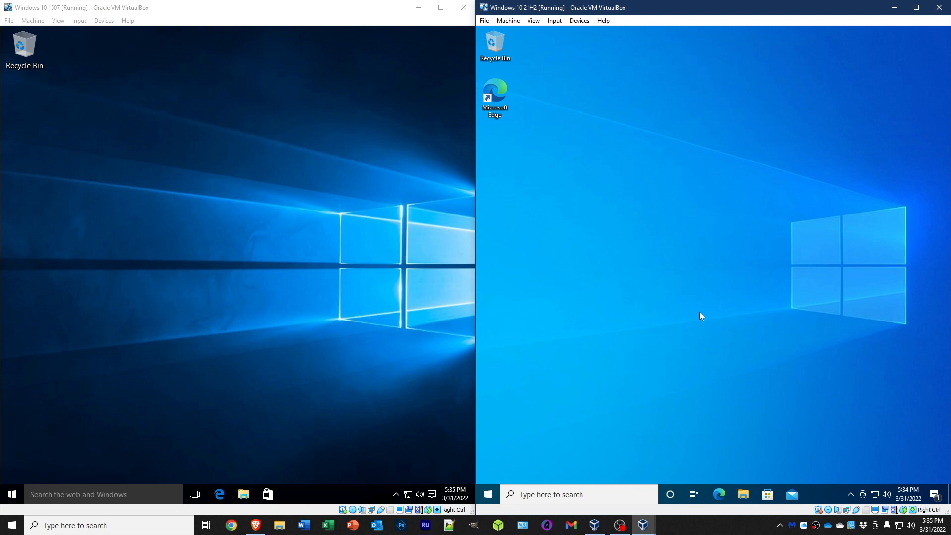
pyautogui.moveTo(753, 305)
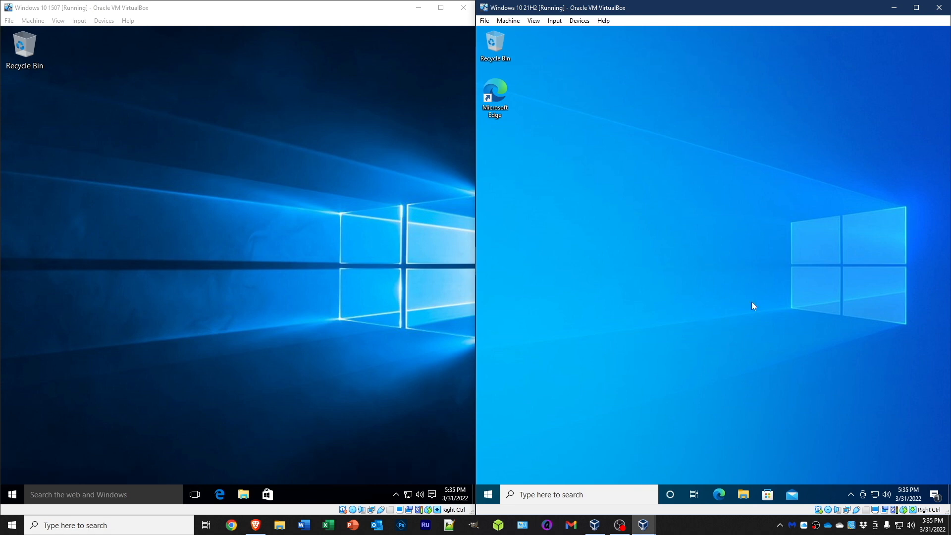
pyautogui.moveTo(446, 248)
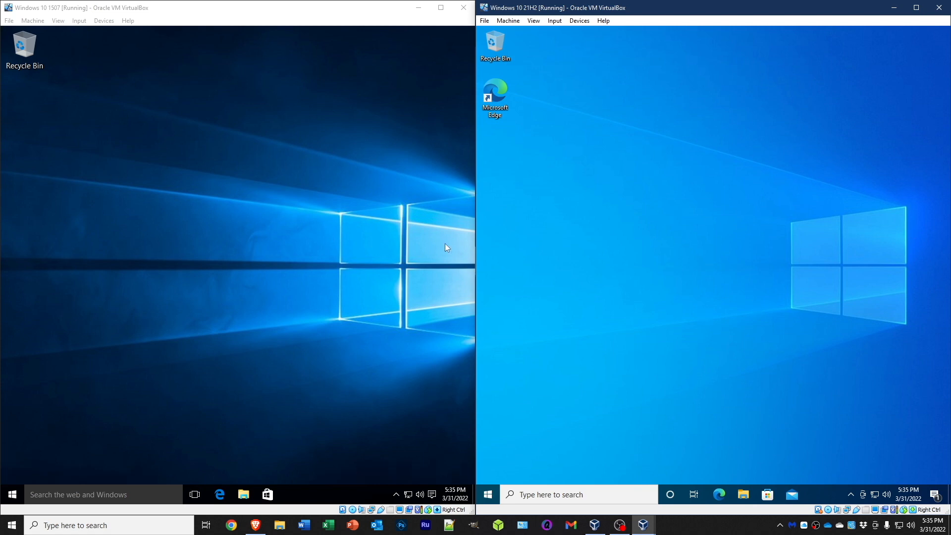
pyautogui.moveTo(155, 113)
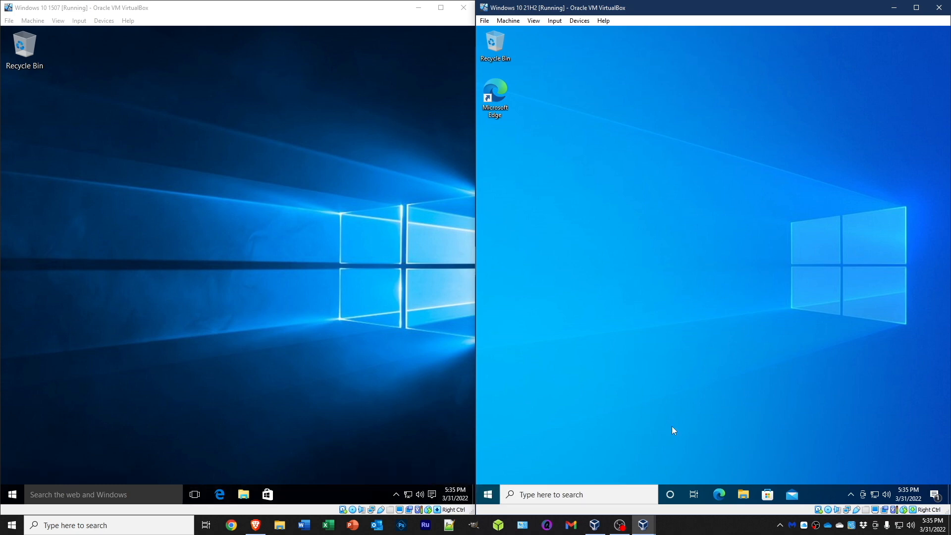
pyautogui.moveTo(670, 494)
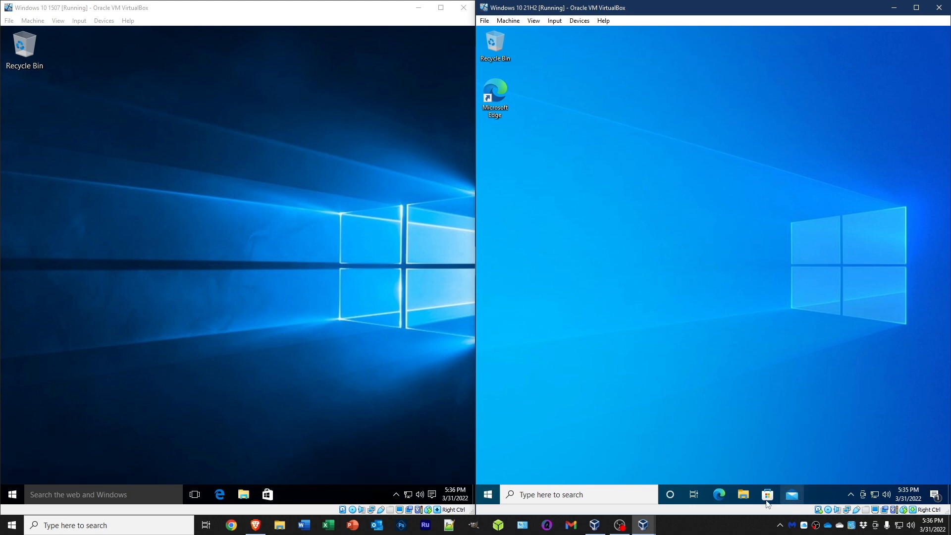
pyautogui.moveTo(486, 494)
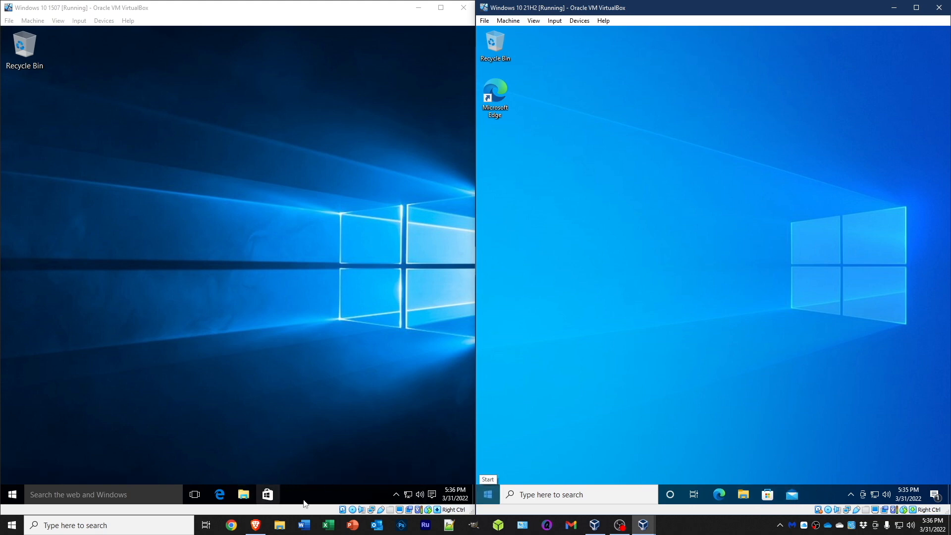
pyautogui.moveTo(378, 470)
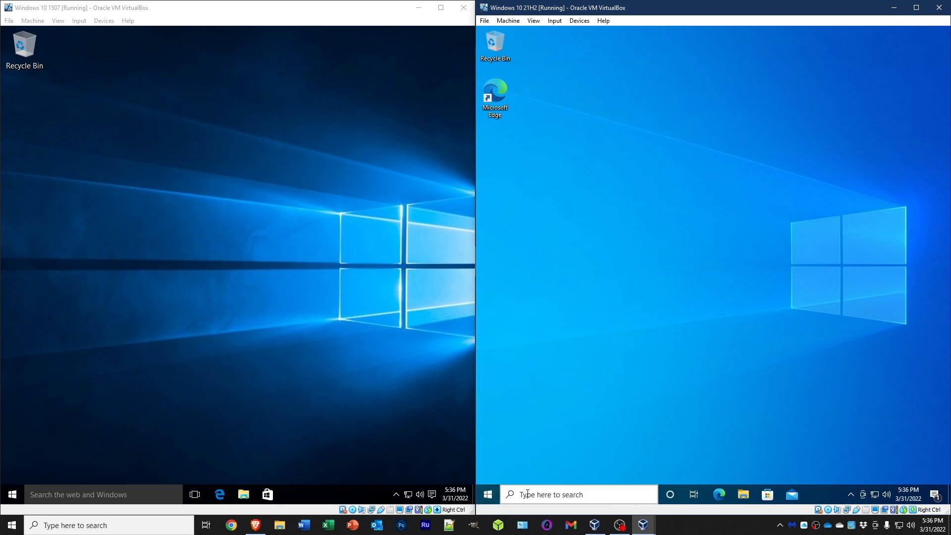
pyautogui.moveTo(433, 494)
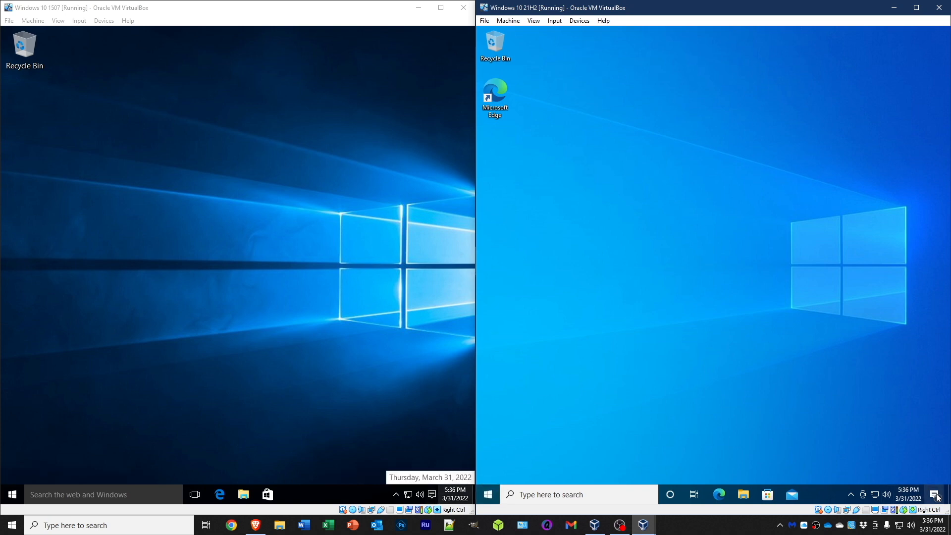
pyautogui.moveTo(890, 476)
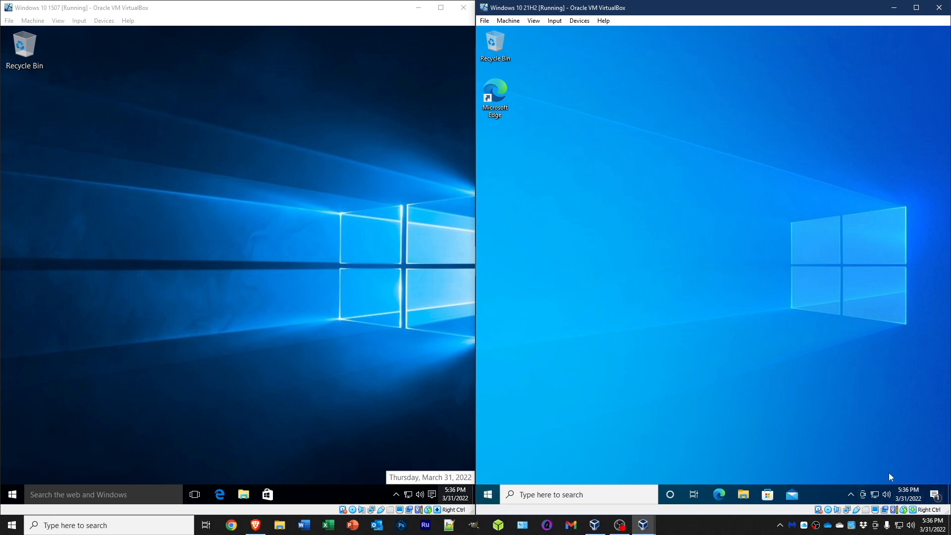
pyautogui.moveTo(561, 472)
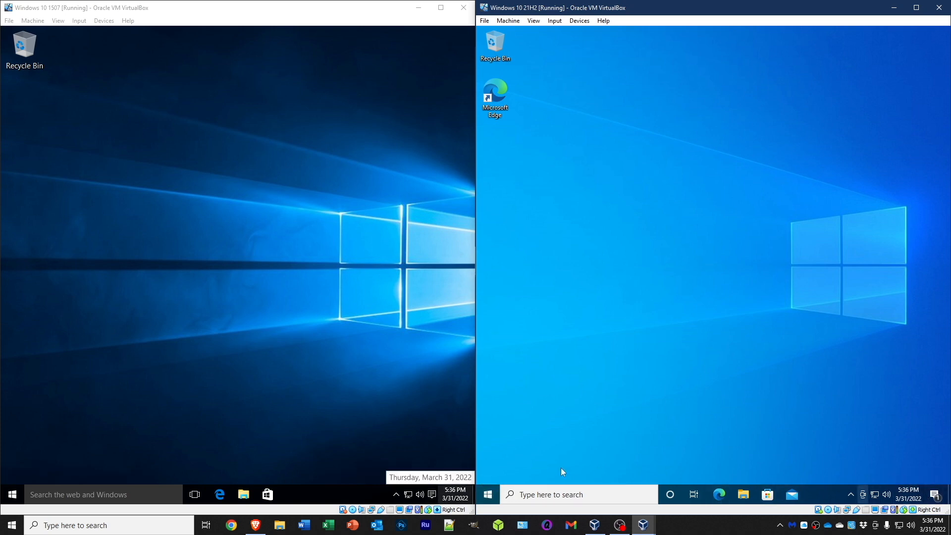
pyautogui.moveTo(935, 483)
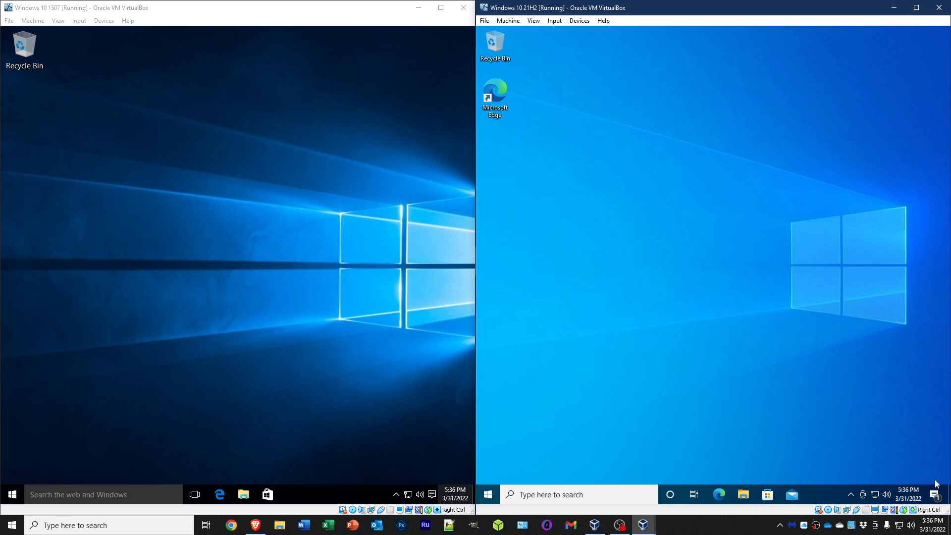
pyautogui.moveTo(935, 494)
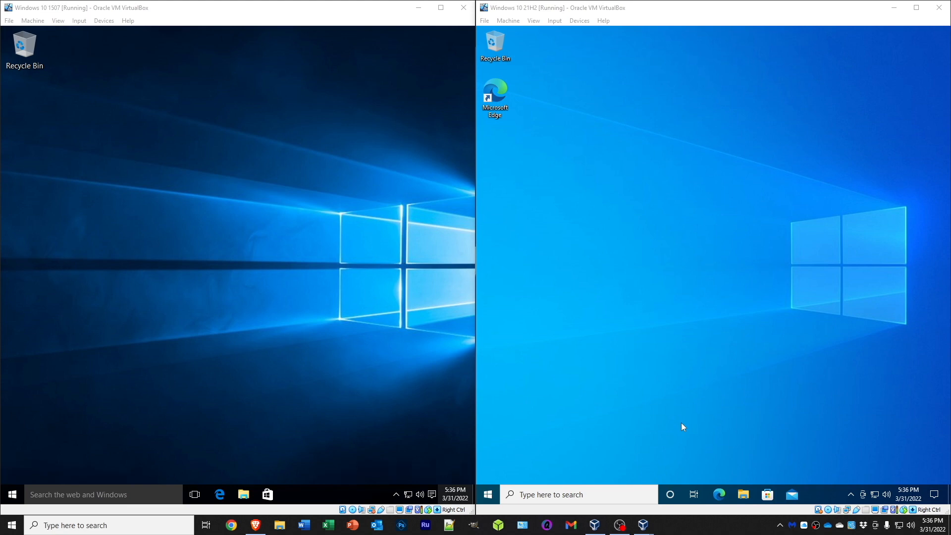
pyautogui.click(12, 493)
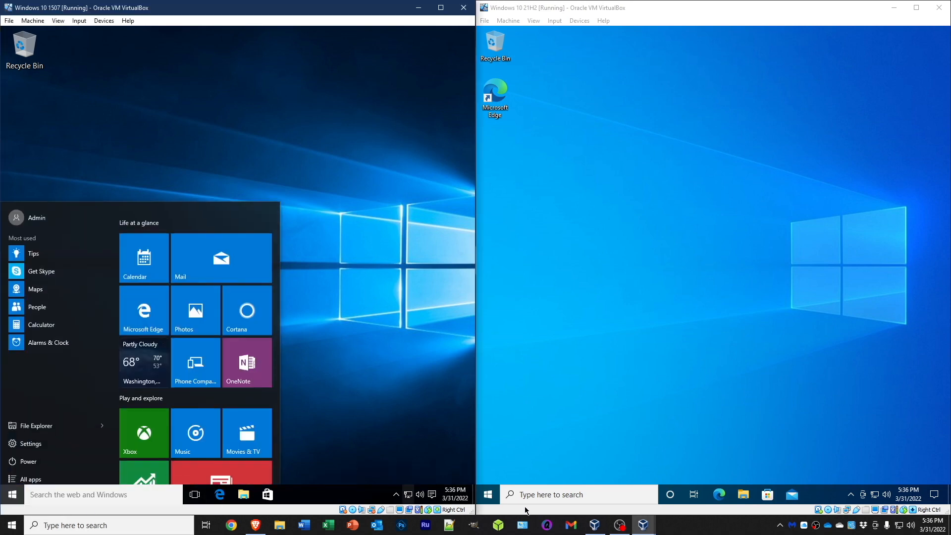
pyautogui.click(486, 493)
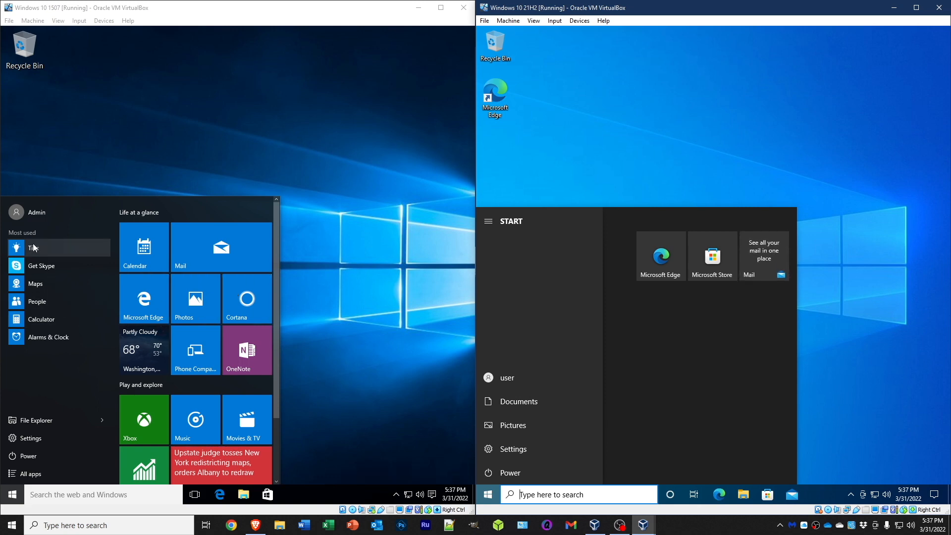
pyautogui.moveTo(119, 402)
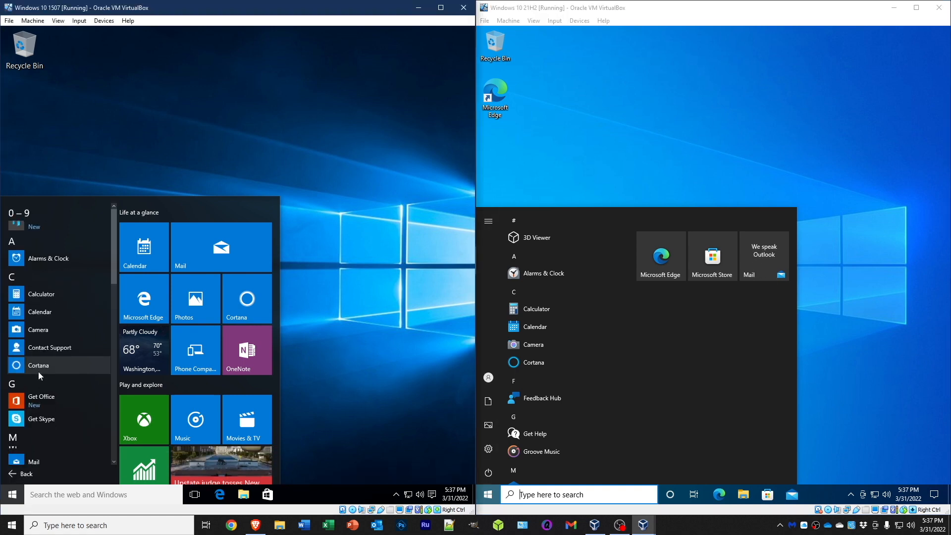
pyautogui.scroll(-3)
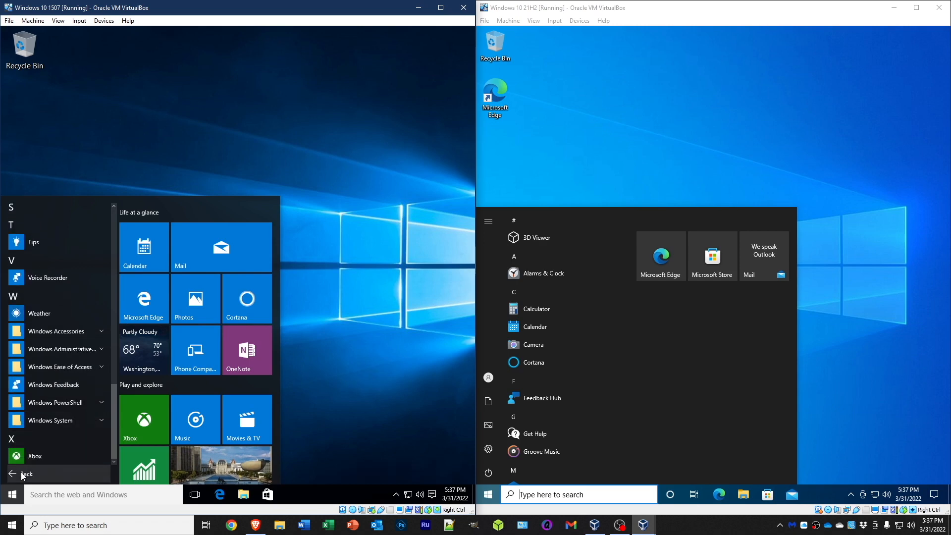
pyautogui.click(24, 473)
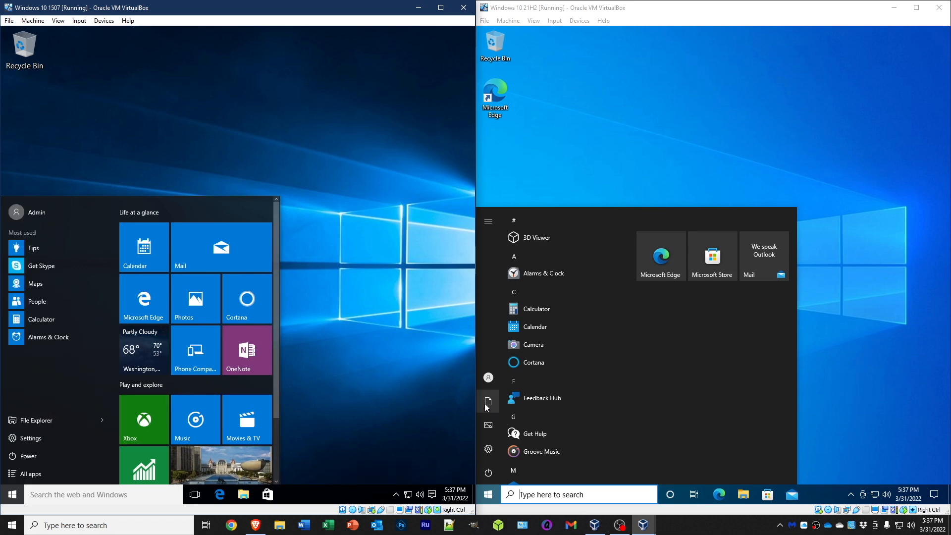
# Expand and collapse the 21H2 Start menu's labelled side list, then dismiss both Start menus.
pyautogui.click(487, 221)
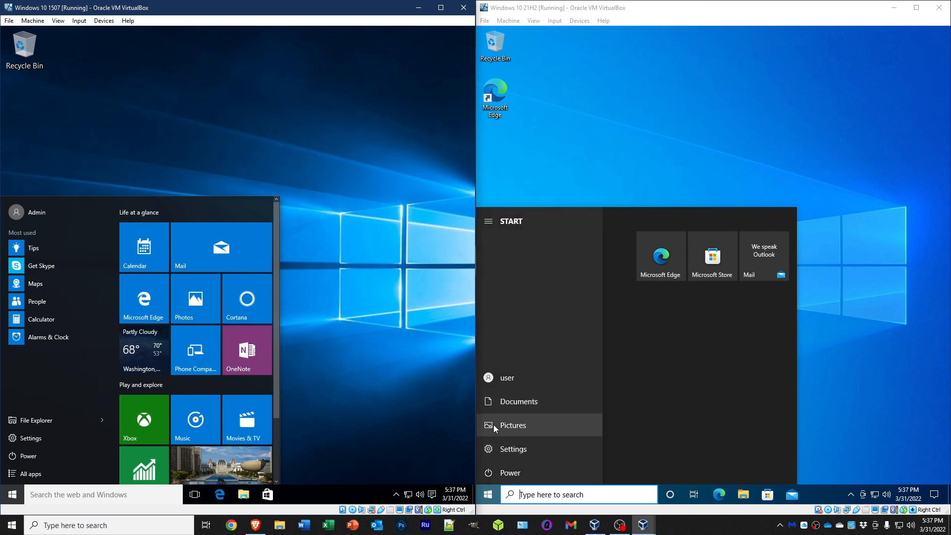
pyautogui.moveTo(513, 448)
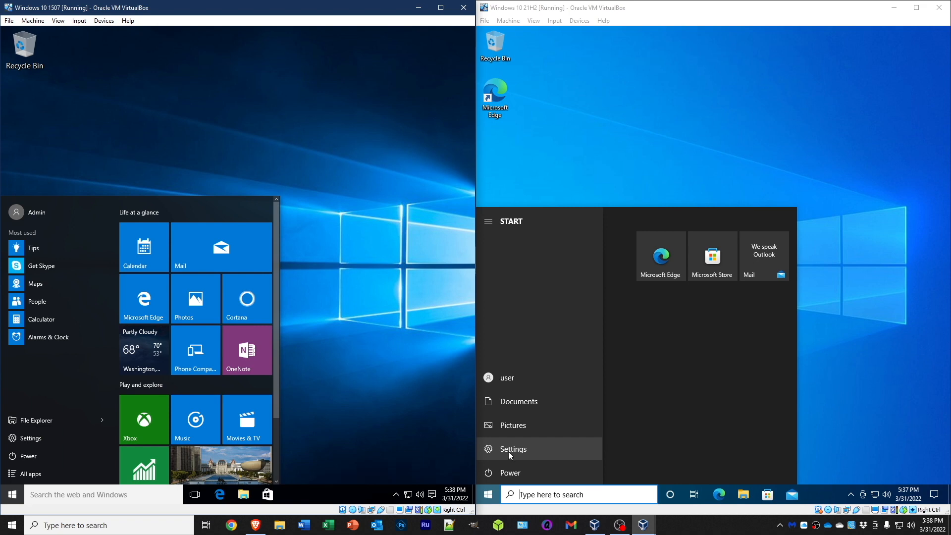
pyautogui.moveTo(348, 422)
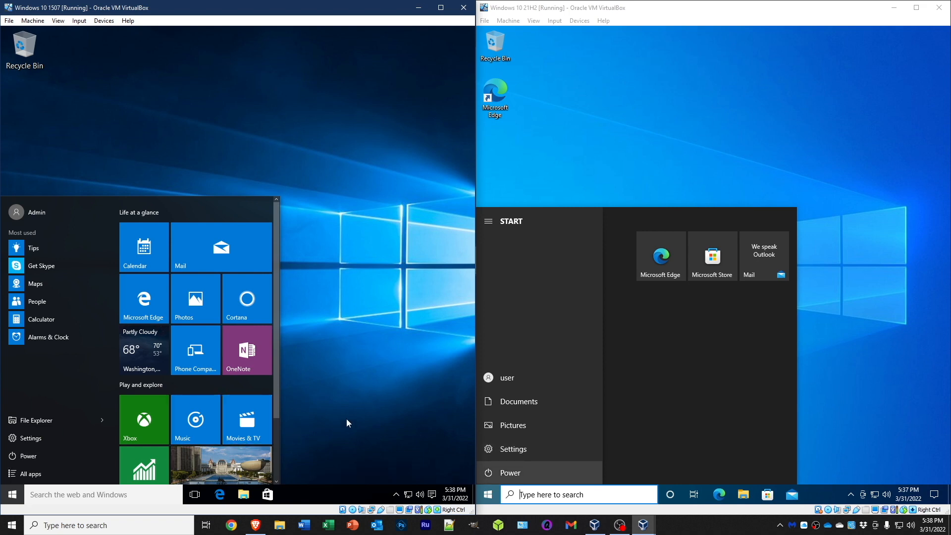
pyautogui.click(488, 221)
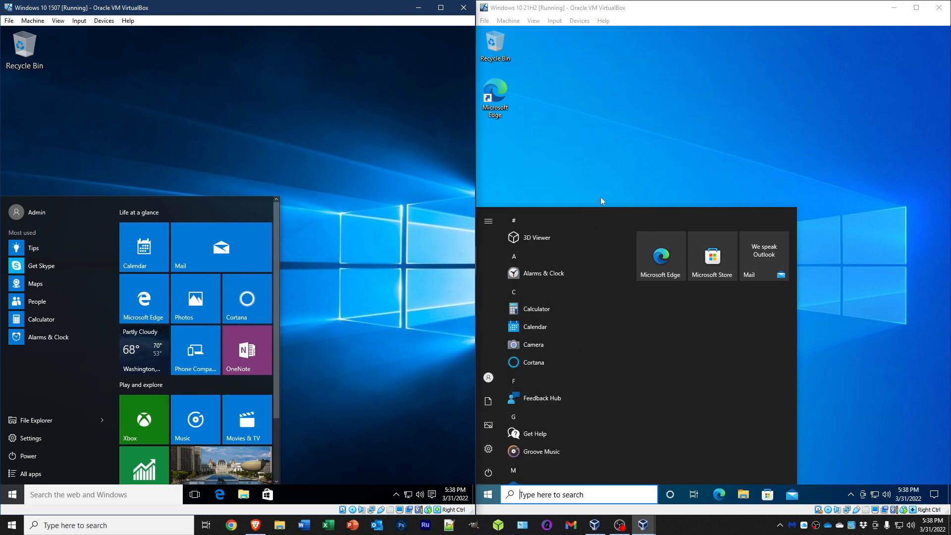
pyautogui.click(488, 221)
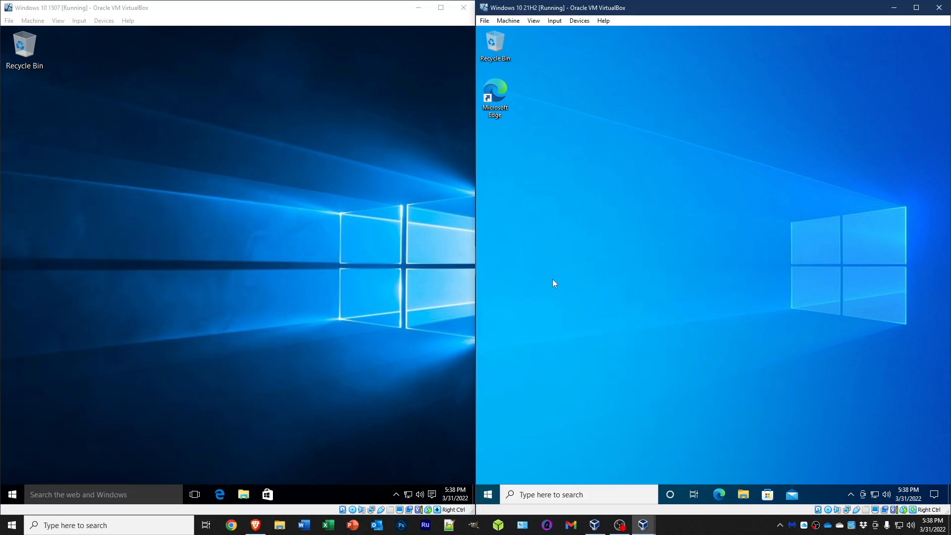
pyautogui.moveTo(178, 432)
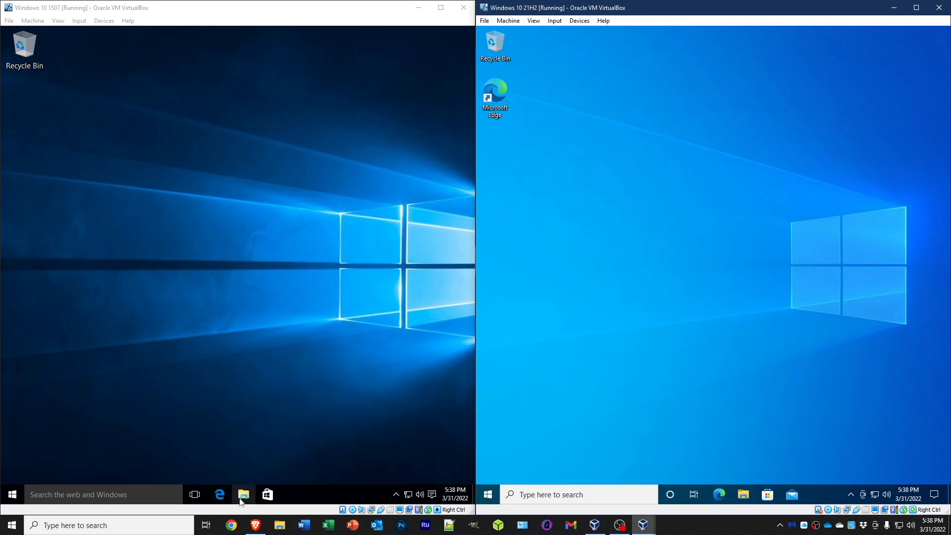
# Show File Explorer side by side on both machines, then close both windows.
pyautogui.click(243, 494)
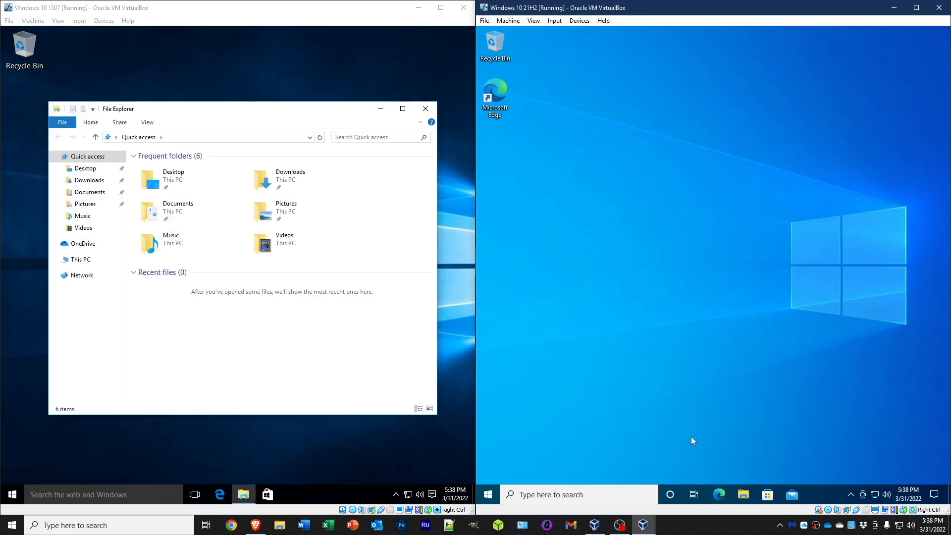
pyautogui.click(742, 494)
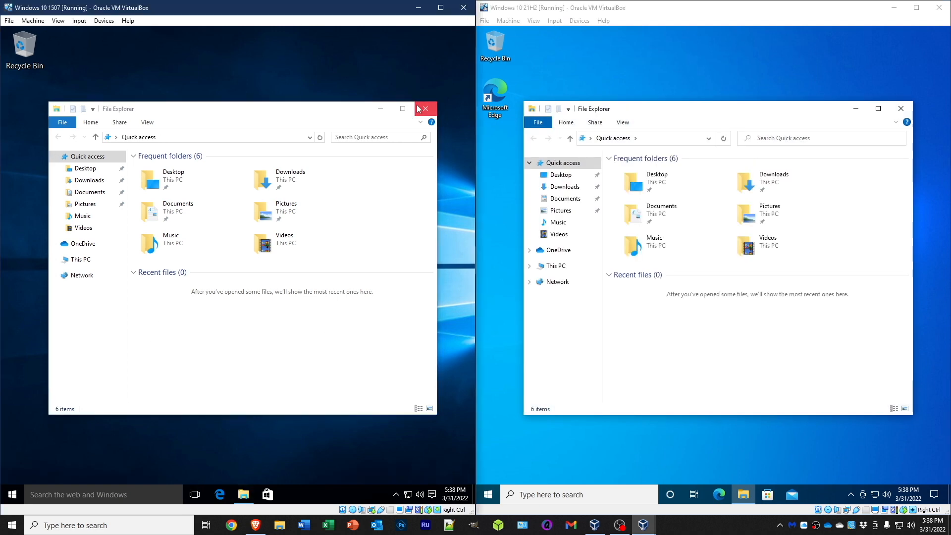
pyautogui.click(425, 109)
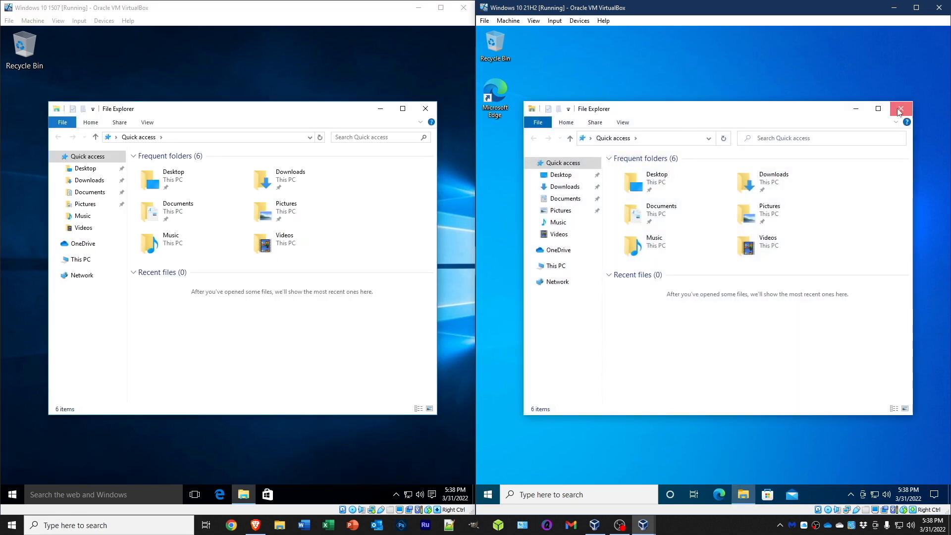
pyautogui.click(900, 109)
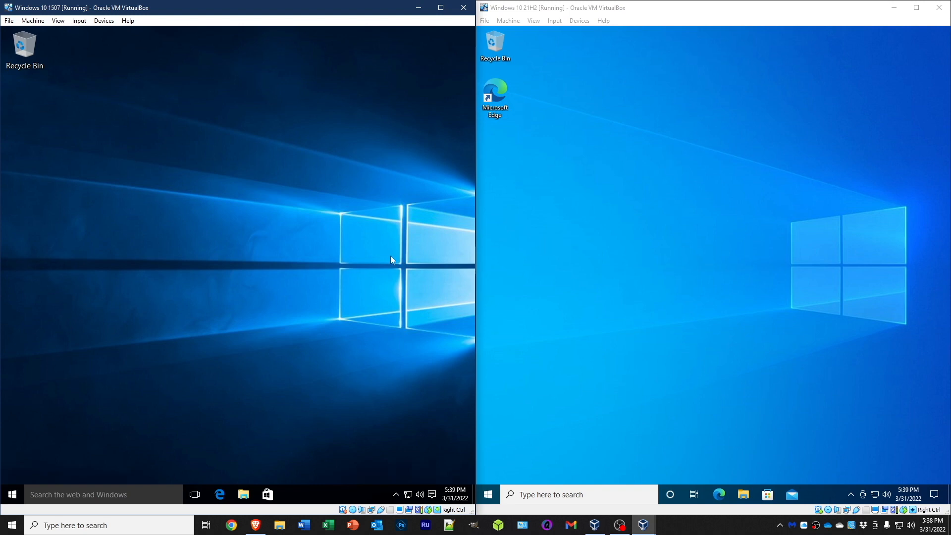
pyautogui.moveTo(10, 494)
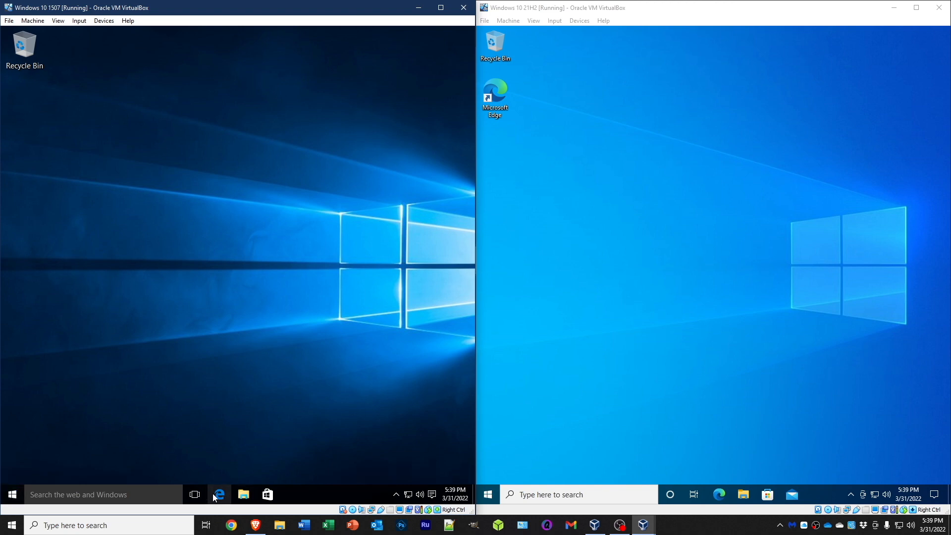
pyautogui.moveTo(218, 494)
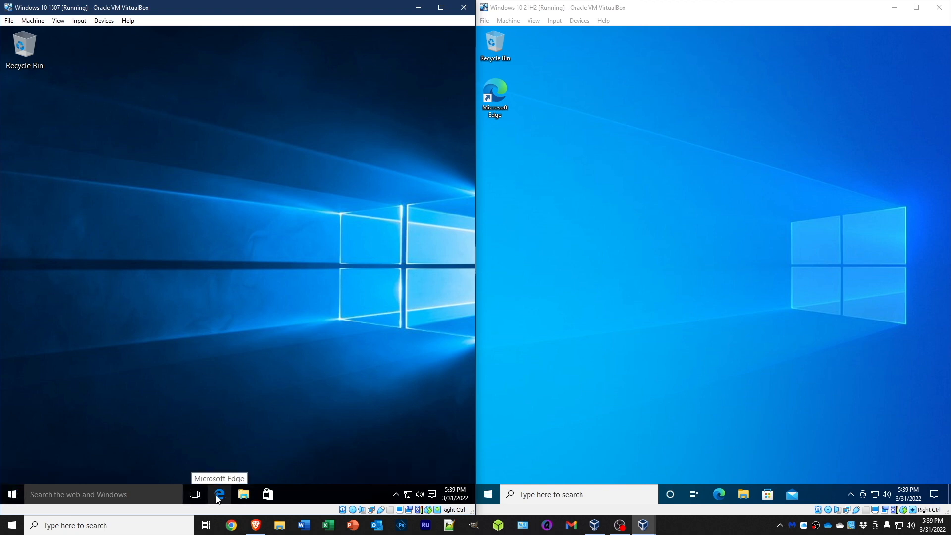
# Bring up Microsoft Edge on YouTube in both VMs, then close both browsers to bare desktops.
pyautogui.click(218, 494)
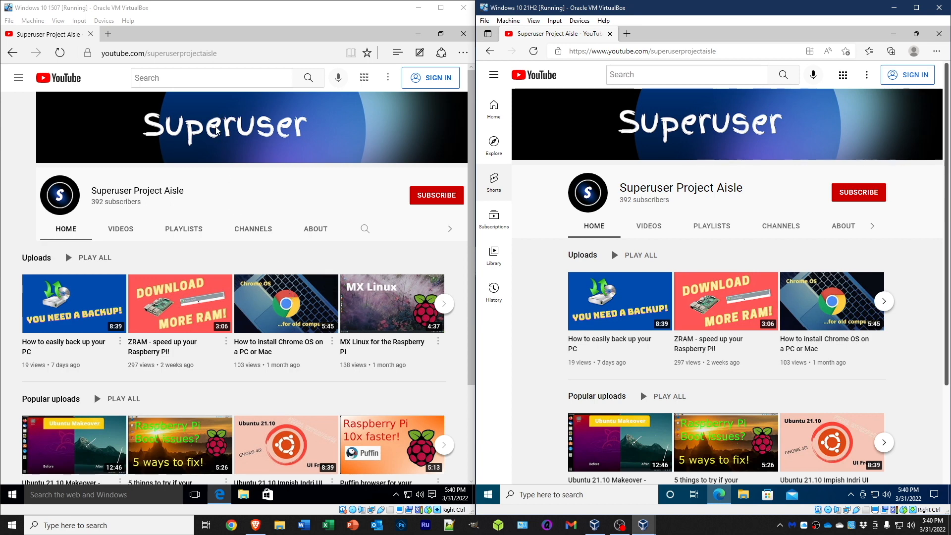
pyautogui.moveTo(618, 301)
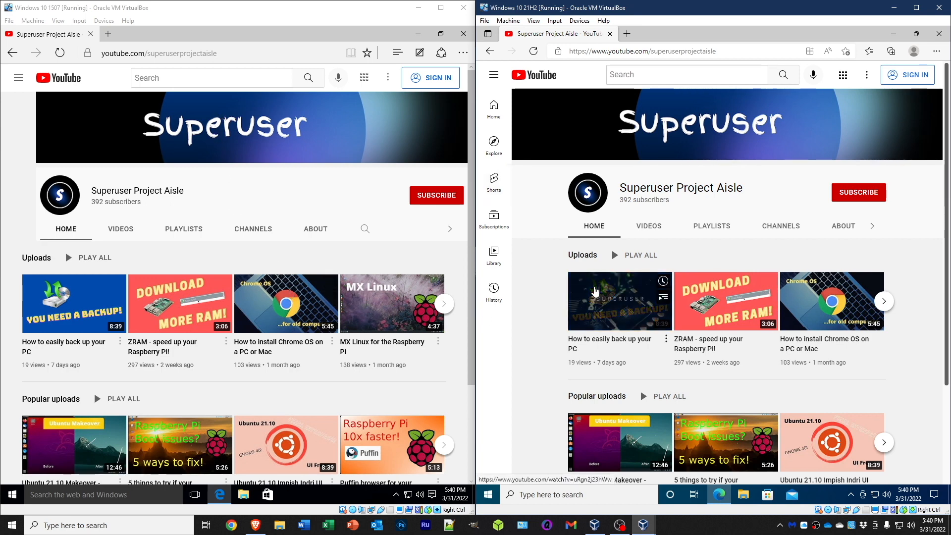
pyautogui.moveTo(272, 168)
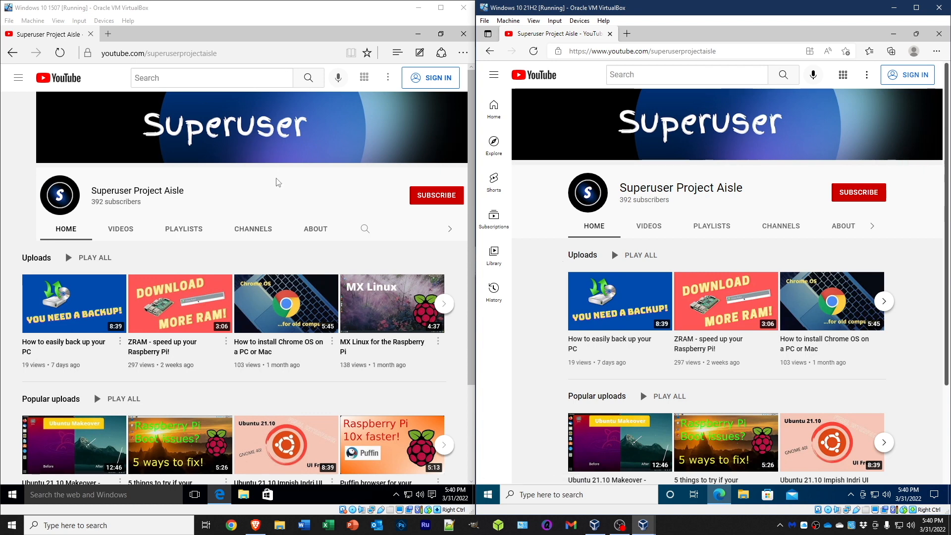
pyautogui.moveTo(466, 325)
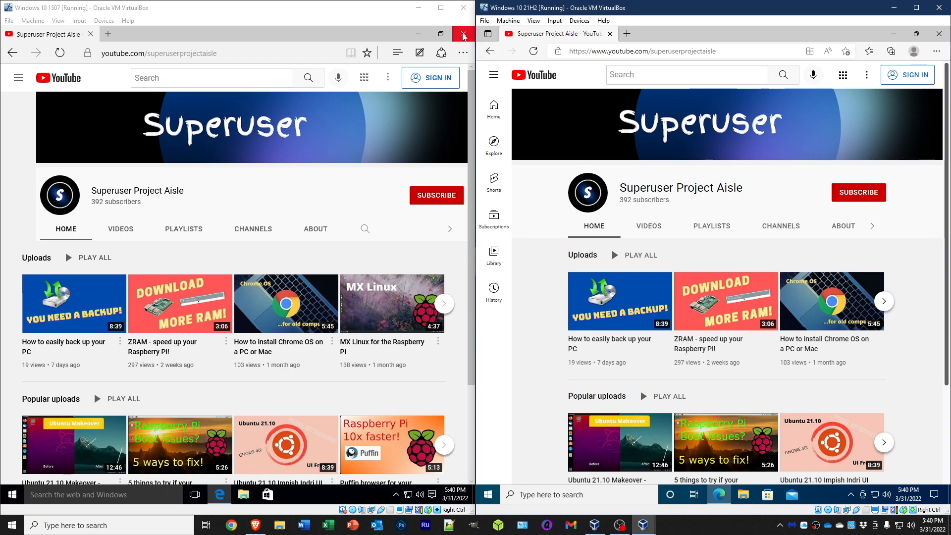
pyautogui.click(464, 35)
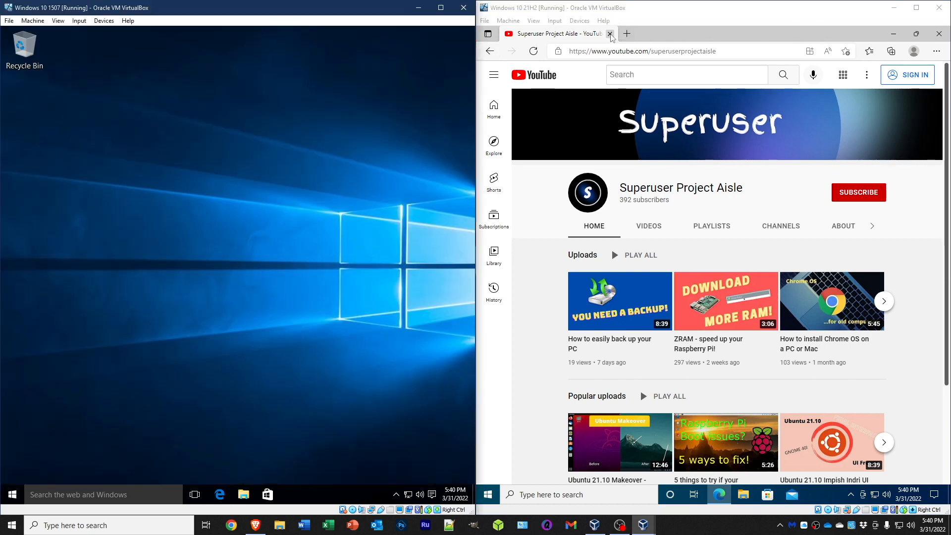
pyautogui.click(610, 33)
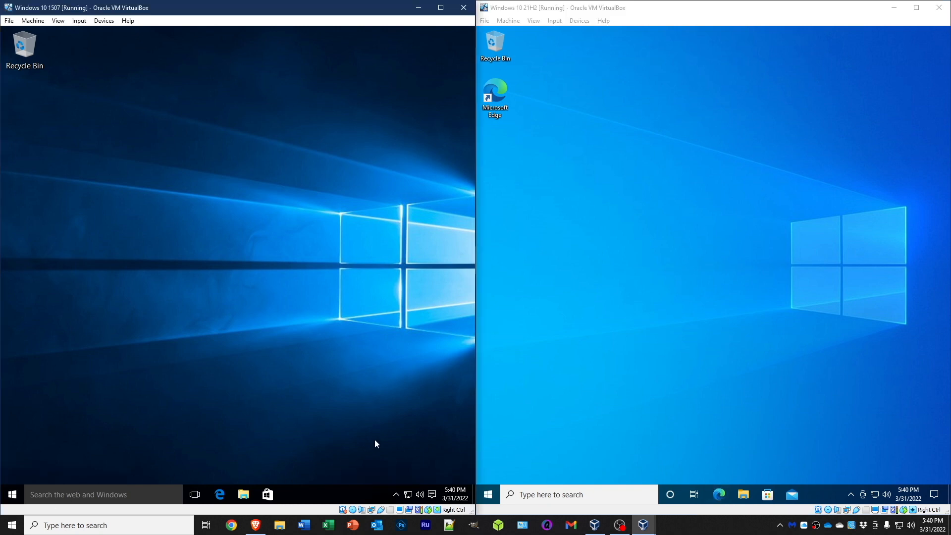
pyautogui.moveTo(370, 436)
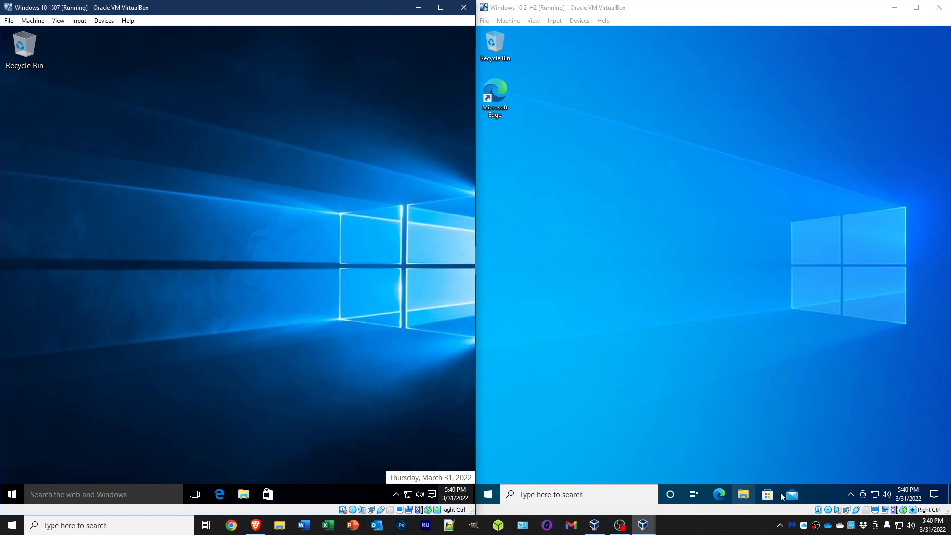
pyautogui.moveTo(726, 464)
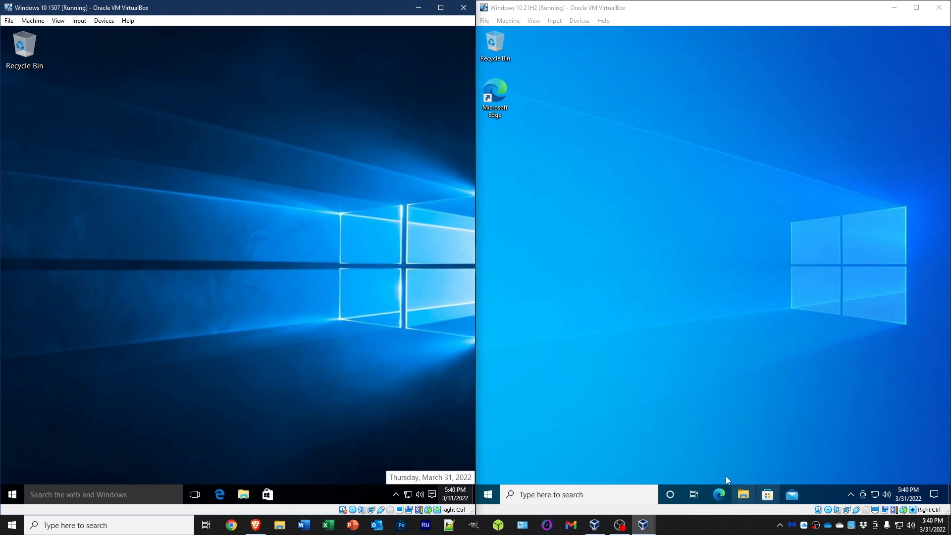
pyautogui.moveTo(740, 451)
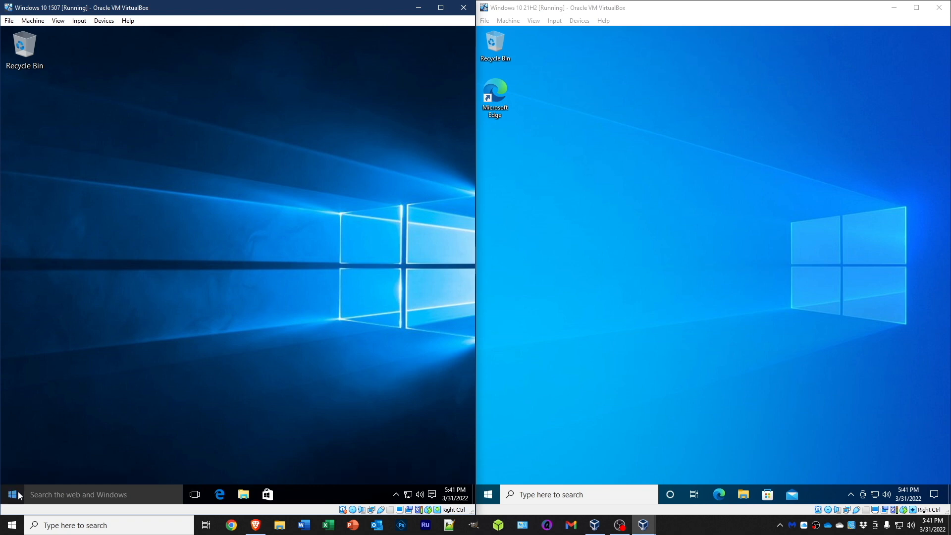
pyautogui.click(11, 494)
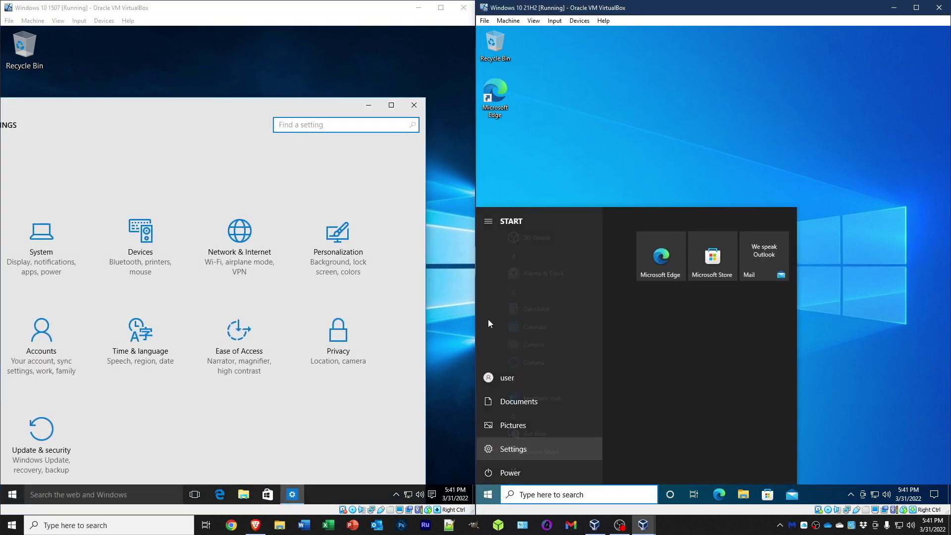
pyautogui.click(512, 449)
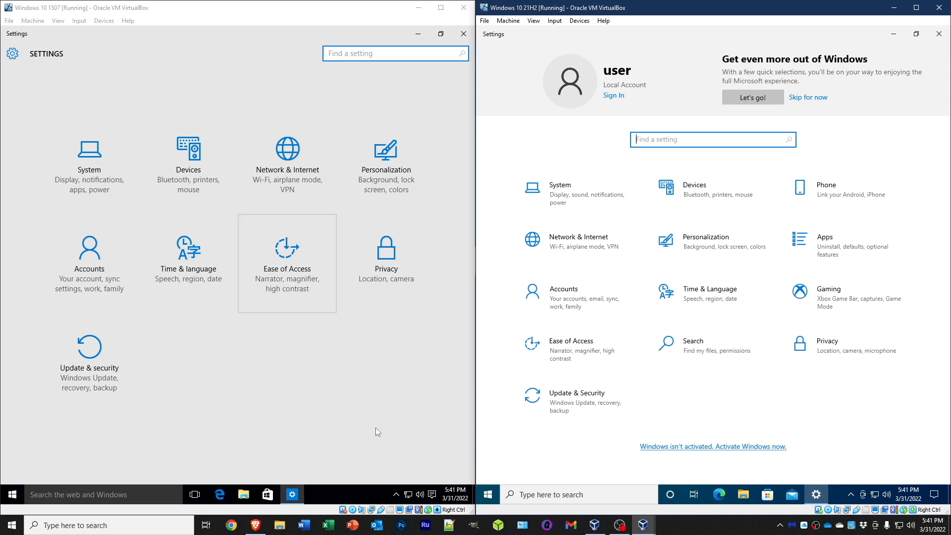
pyautogui.moveTo(89, 164)
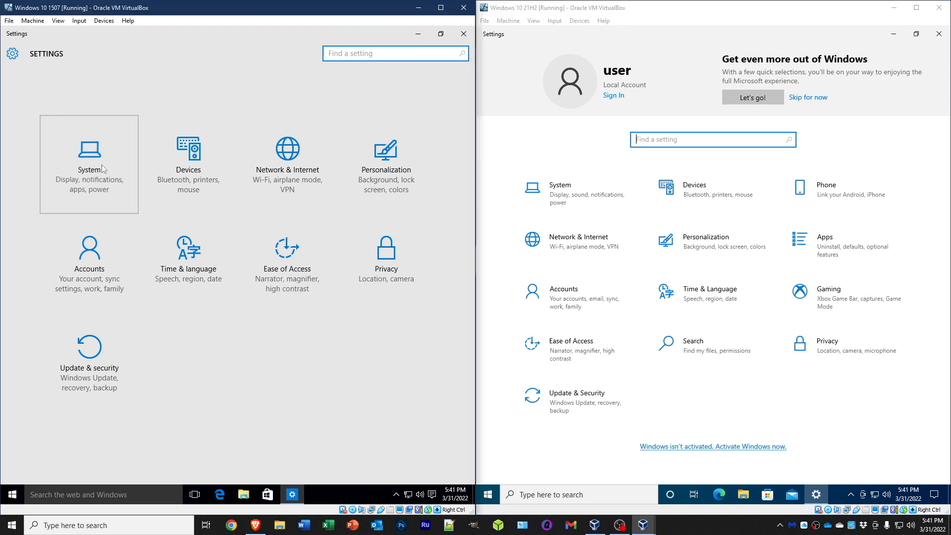
pyautogui.click(88, 162)
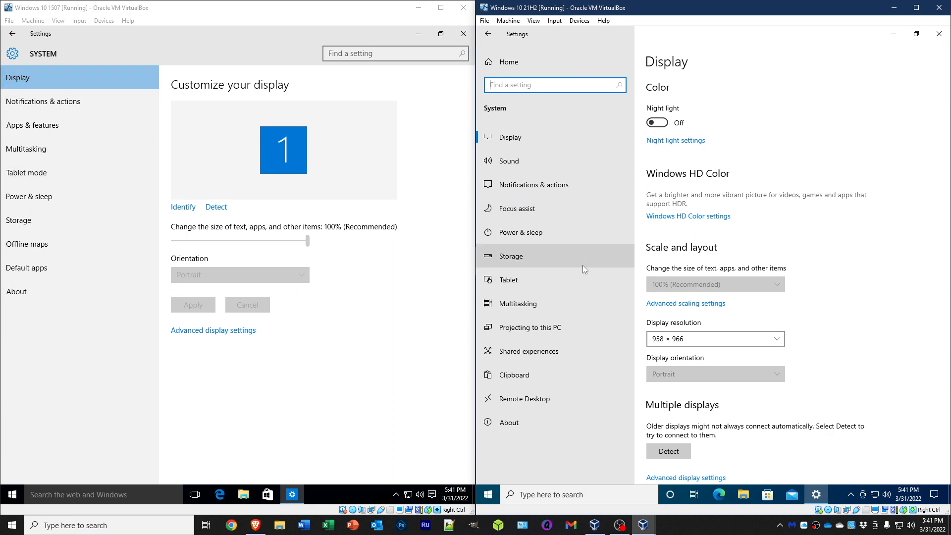
pyautogui.click(463, 33)
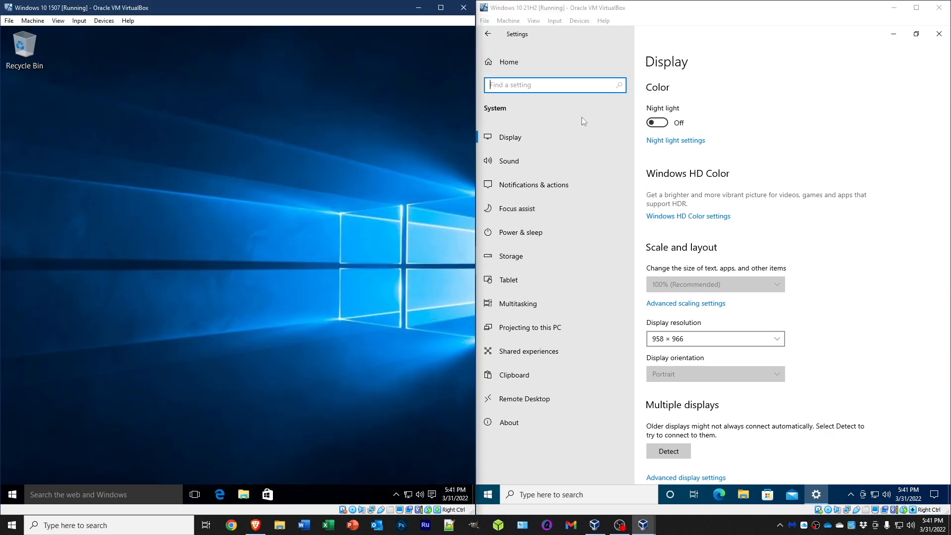
pyautogui.click(938, 35)
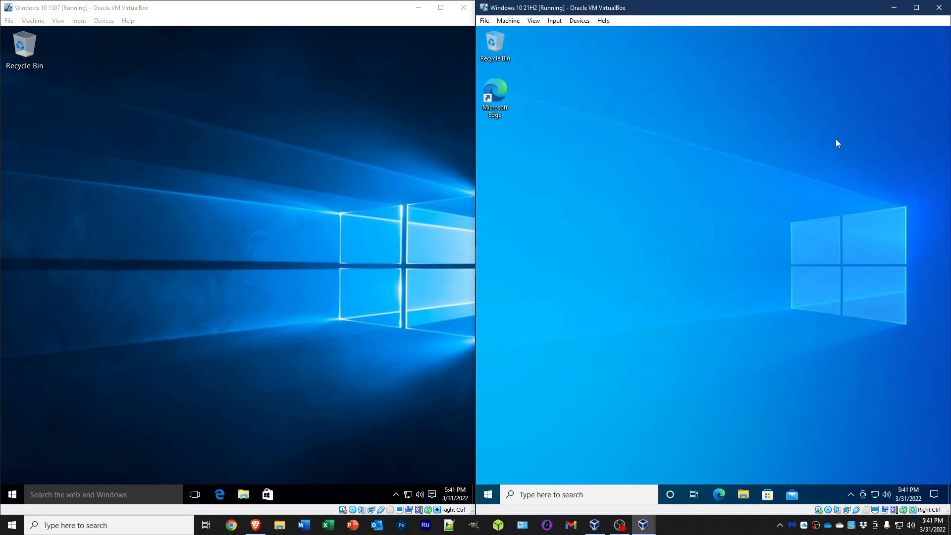
pyautogui.moveTo(645, 334)
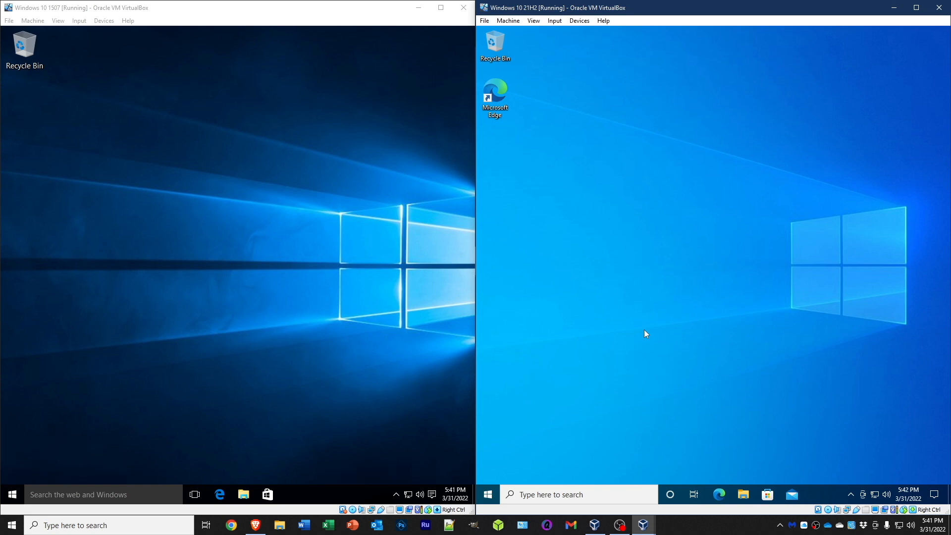
pyautogui.moveTo(595, 313)
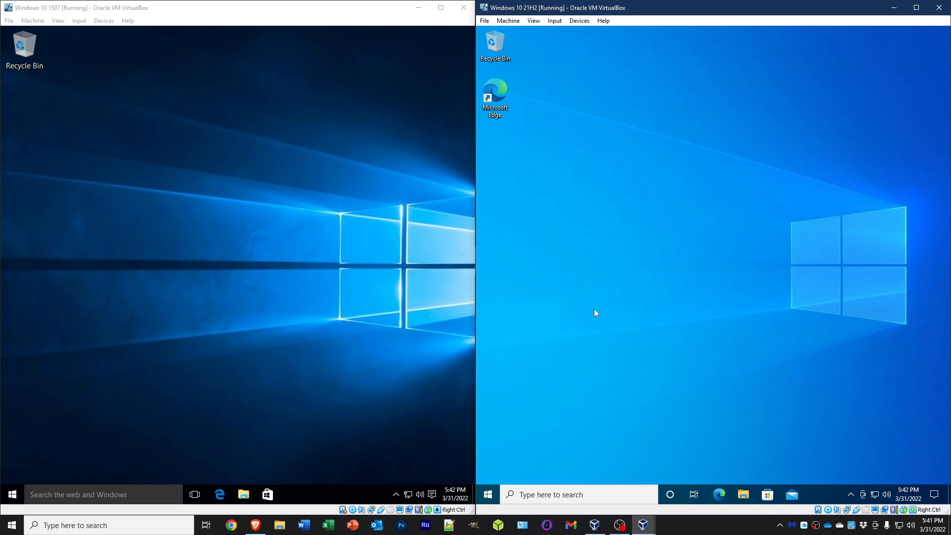
# Show the 1507 Start menu and scroll its All apps list down to later letters.
pyautogui.click(11, 493)
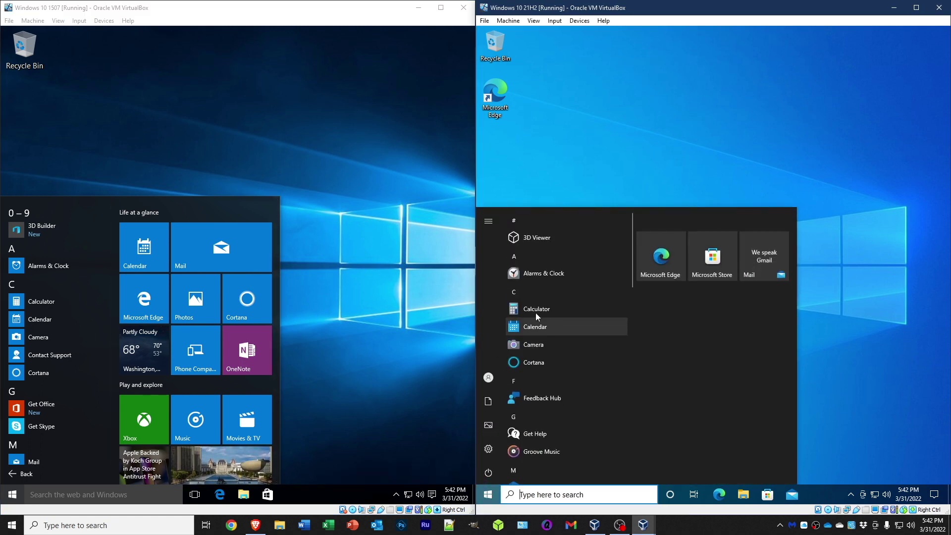
pyautogui.moveTo(533, 344)
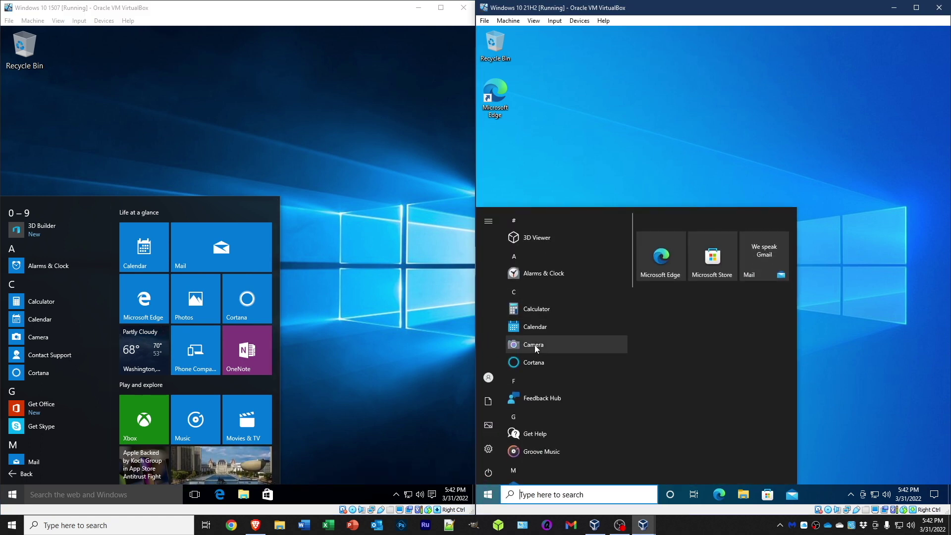
pyautogui.moveTo(533, 362)
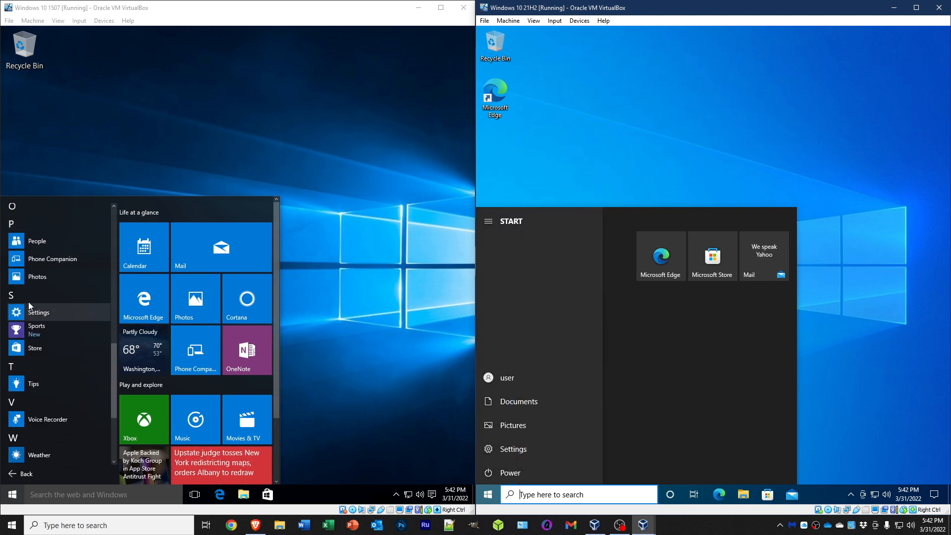
pyautogui.scroll(-3)
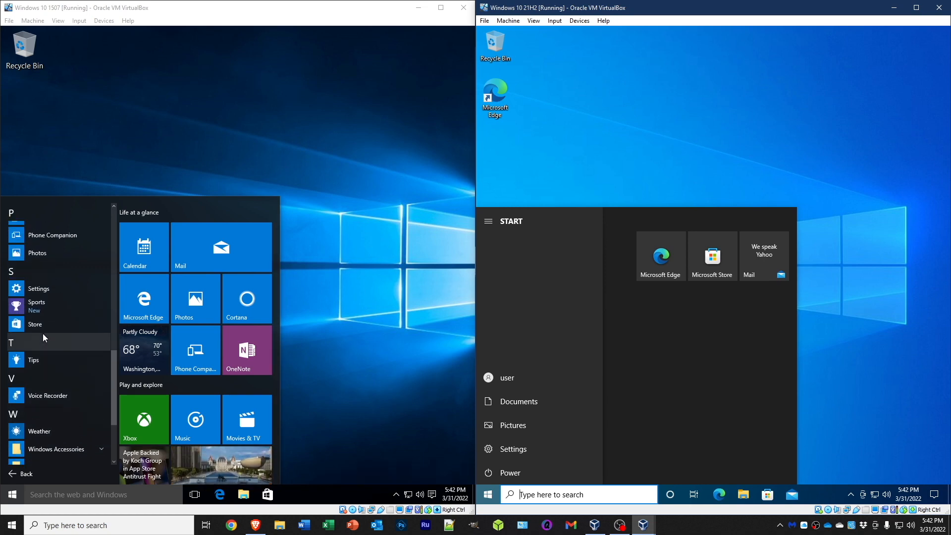